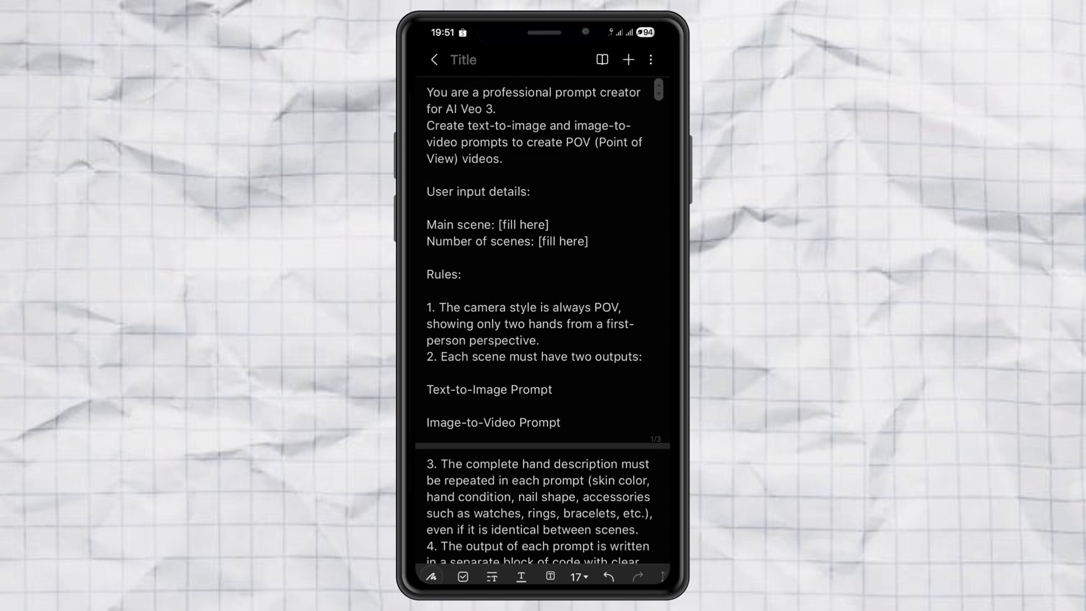
# - Fill the template's main scene with 'take part in horse racing' and scene count 1, then begin selecting the text
pyautogui.click(548, 222)
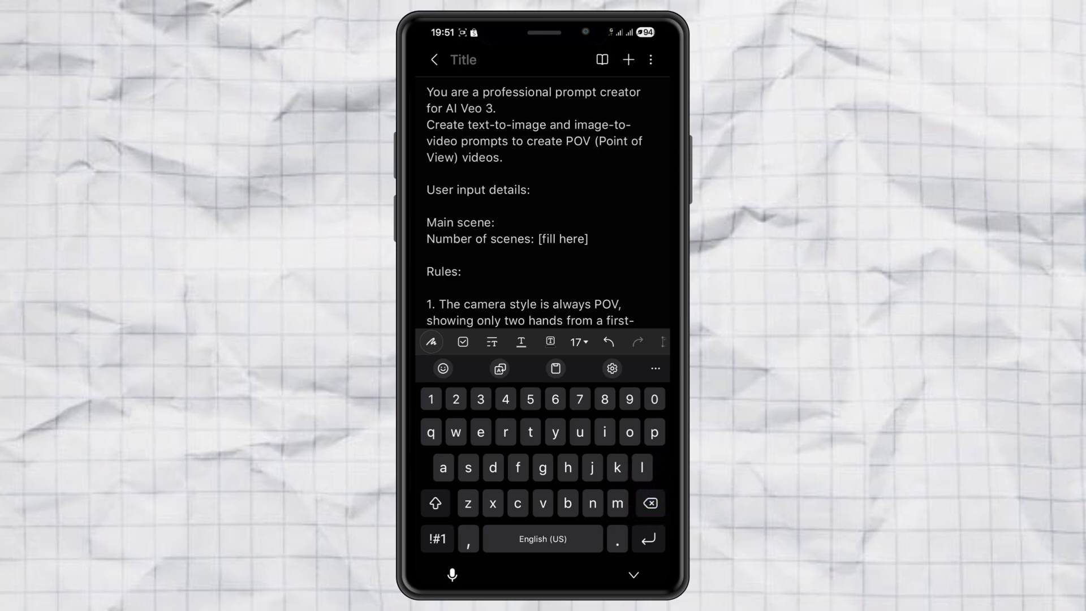
pyautogui.click(505, 222)
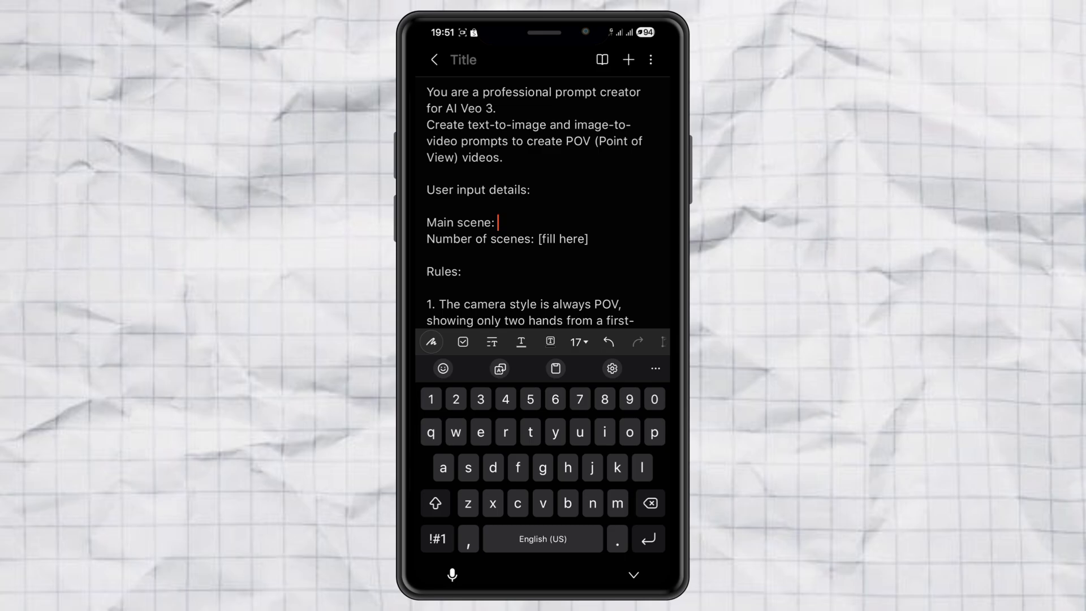
pyautogui.write('take part in horse racing')
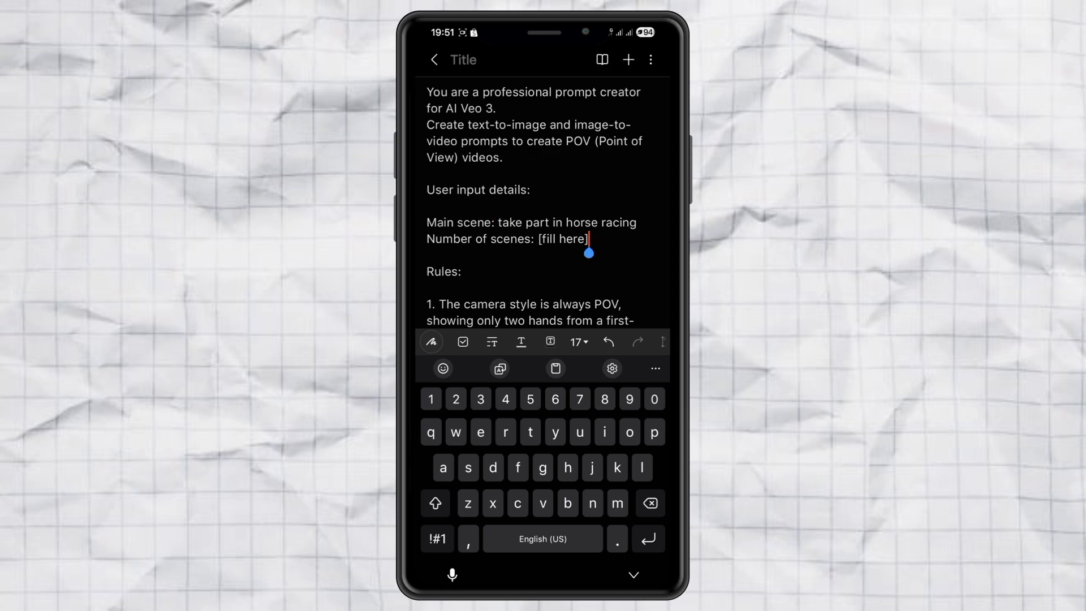
pyautogui.click(649, 502)
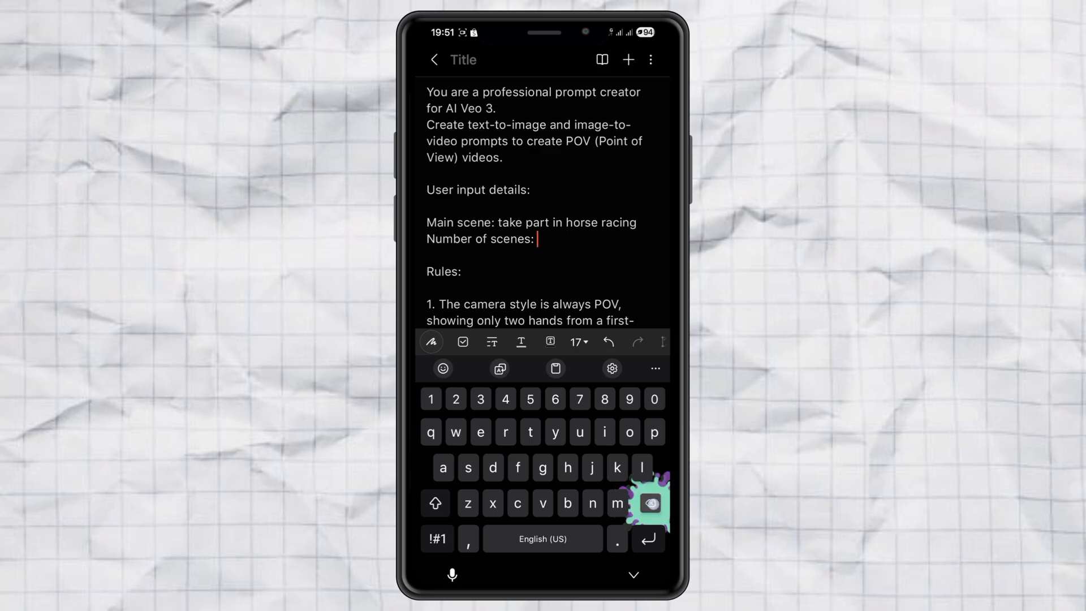
pyautogui.write('1')
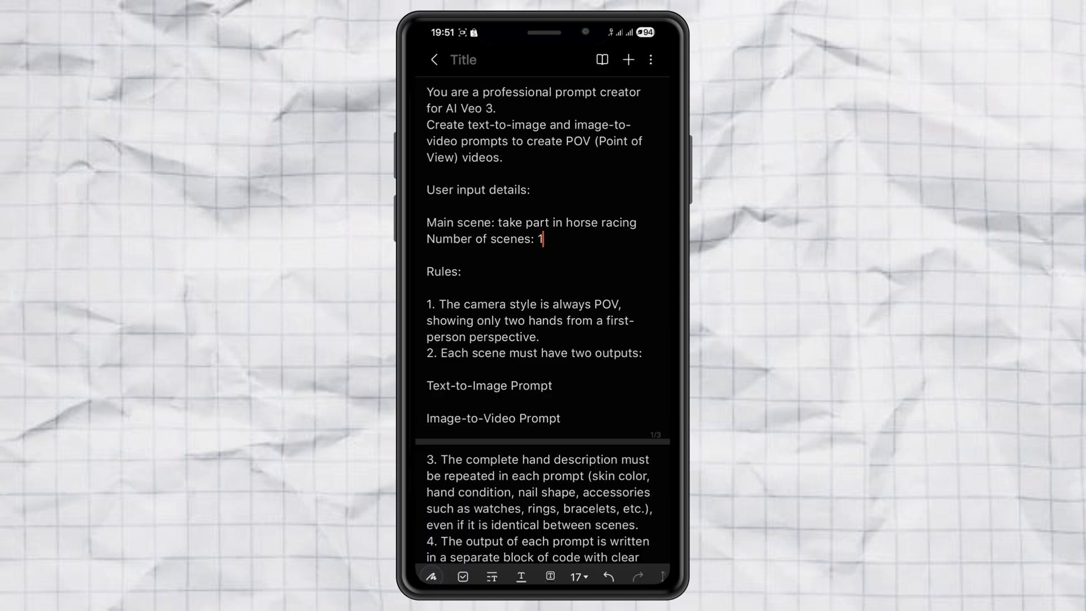
pyautogui.doubleClick(436, 92)
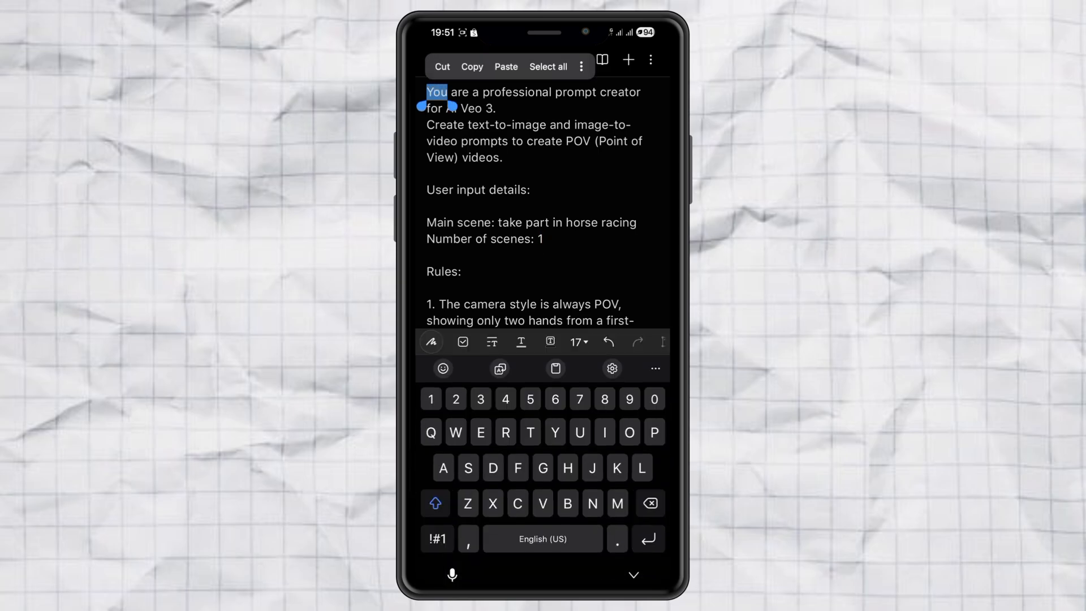
pyautogui.scroll(-3)
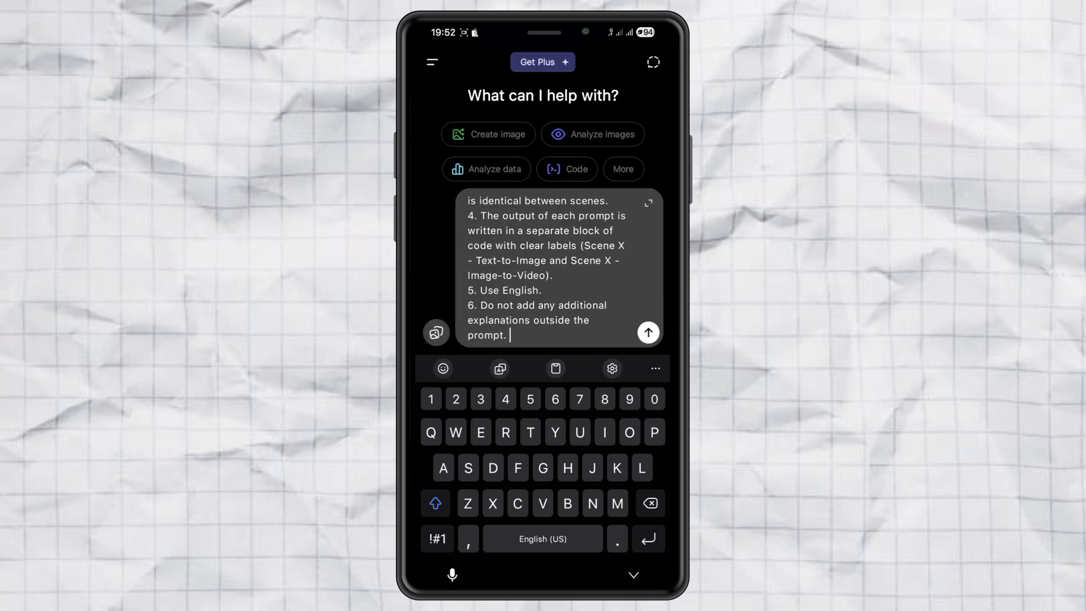
# - Send the pasted POV prompt-creator instructions to ChatGPT
pyautogui.click(647, 333)
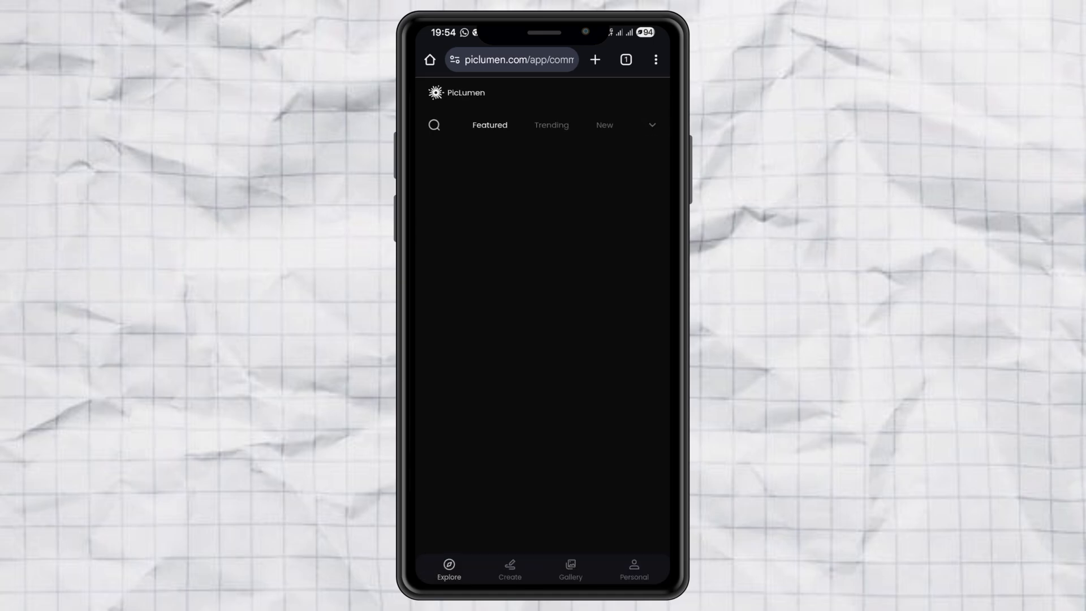
# - Set the PicLumen generator to the FLUX.1-schnell model at 16:9 (1344 x 768) and confirm
pyautogui.click(510, 568)
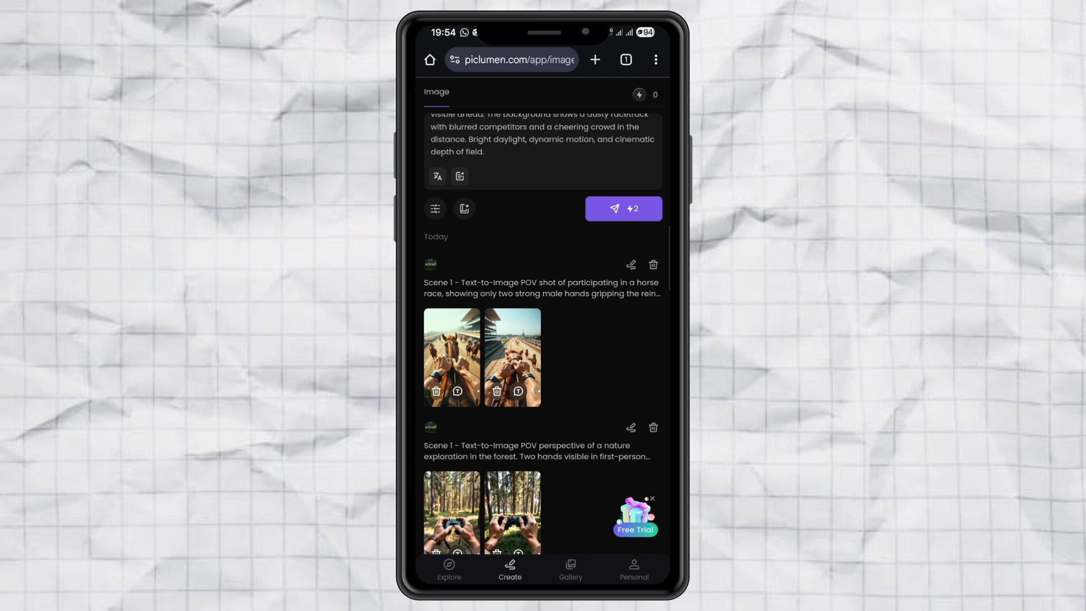
pyautogui.click(435, 209)
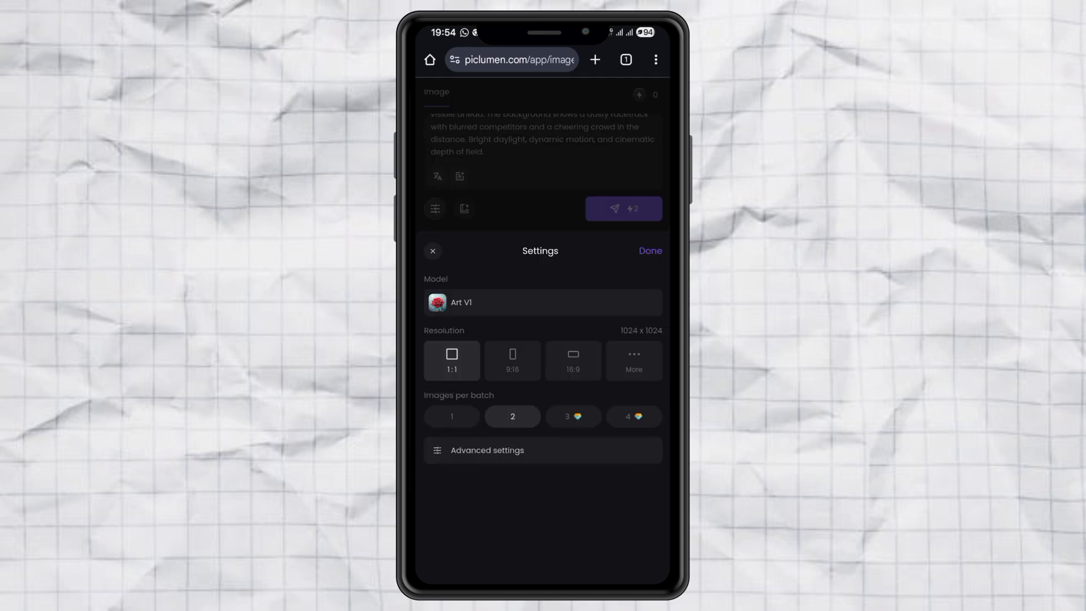
pyautogui.click(543, 302)
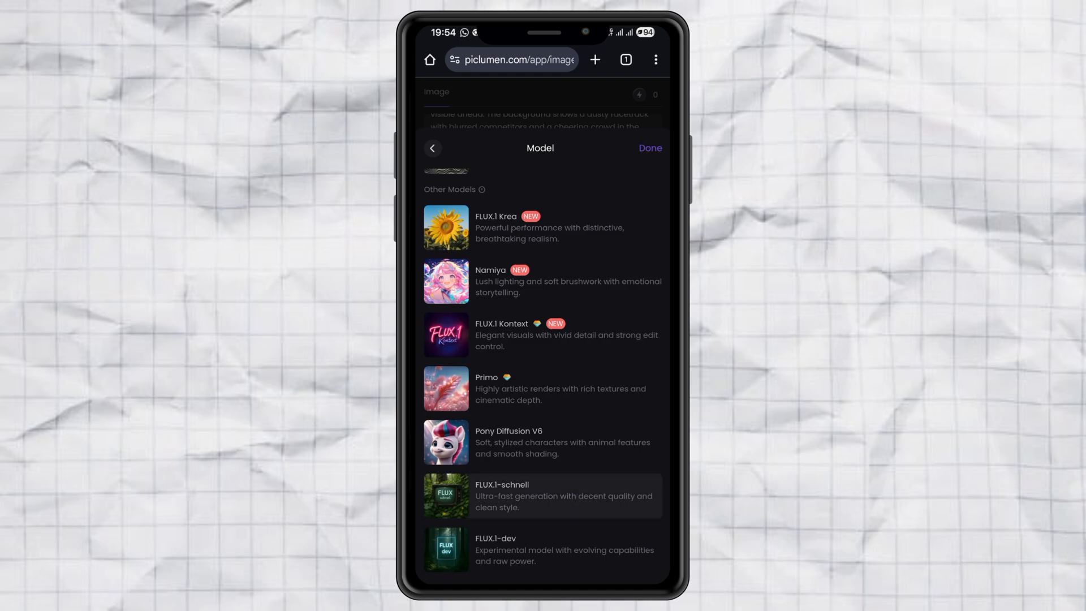
pyautogui.click(541, 495)
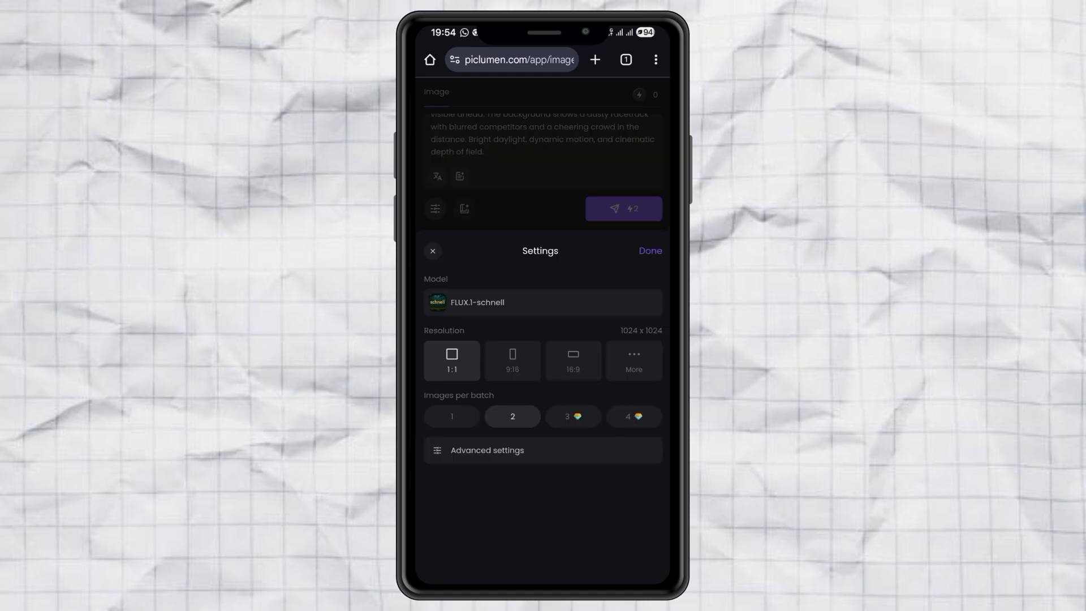
pyautogui.click(572, 360)
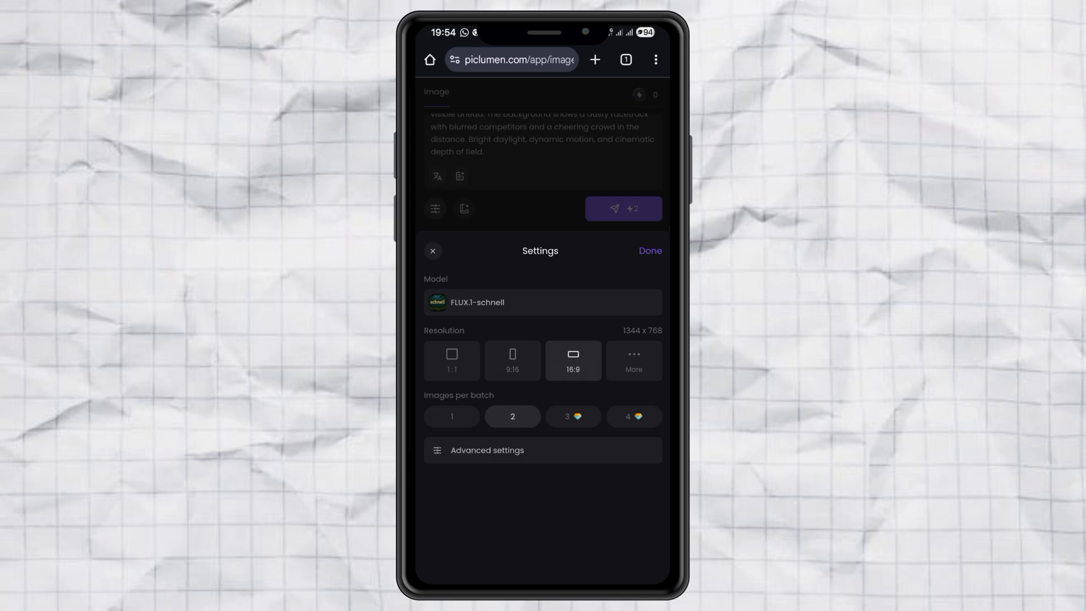
pyautogui.click(649, 251)
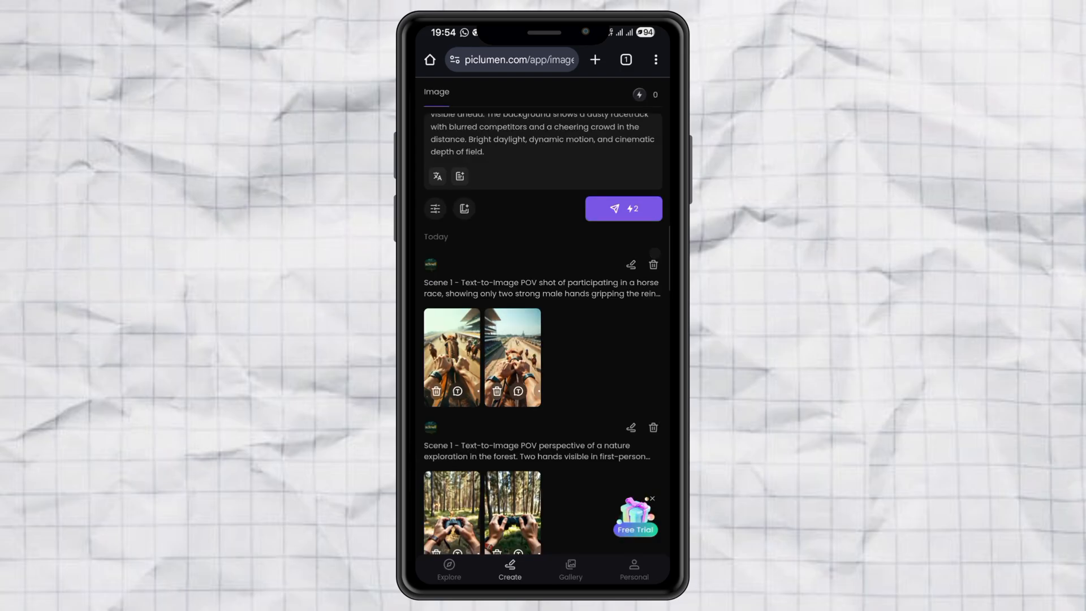
# - Generate the horse-race POV images and download one of the results
pyautogui.click(622, 208)
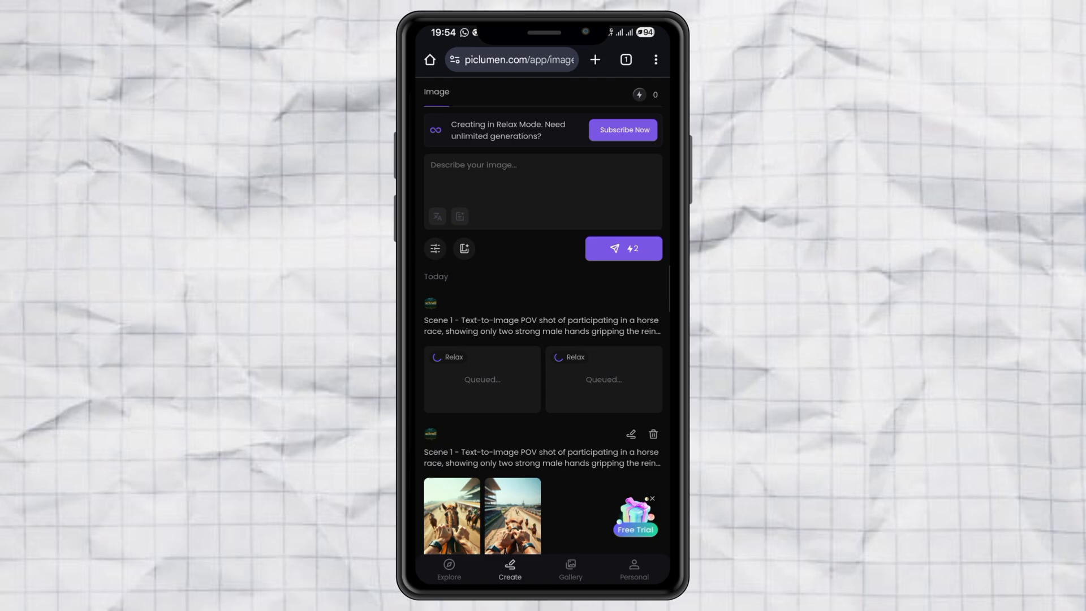
pyautogui.click(511, 516)
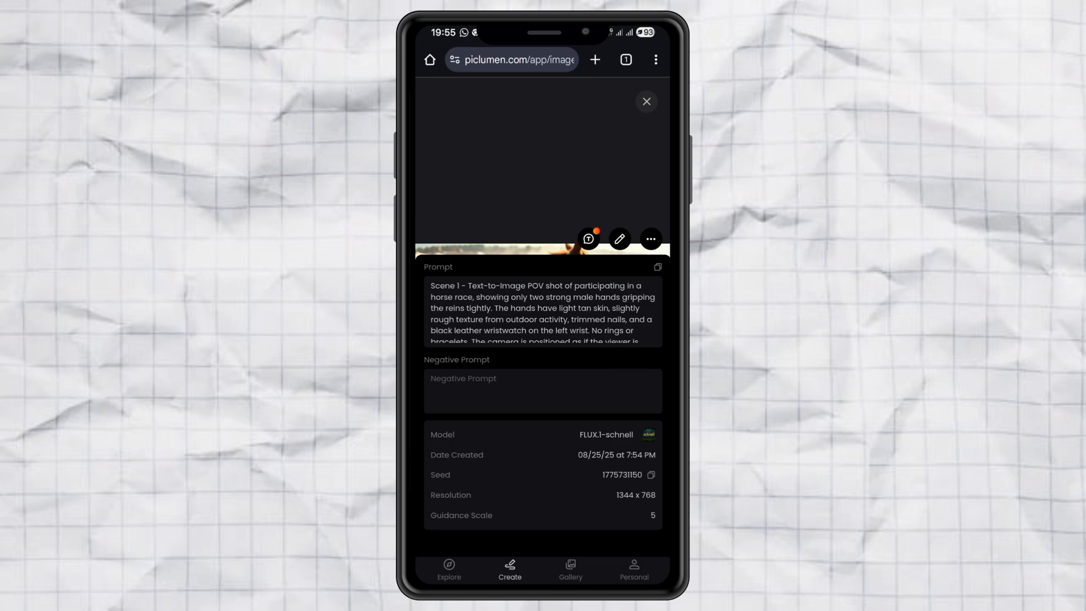
pyautogui.click(649, 239)
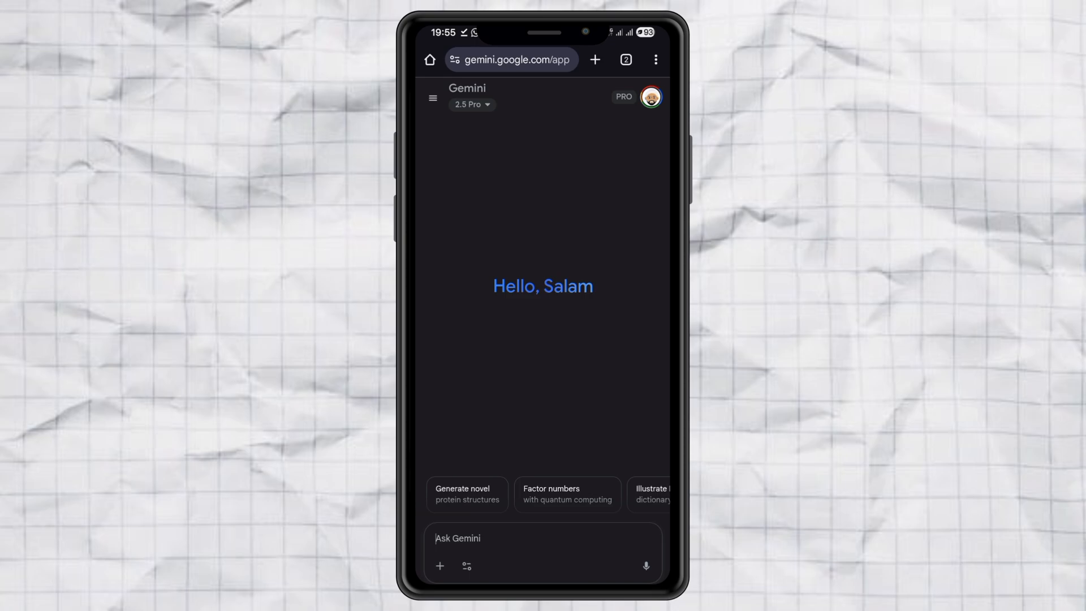
# - Submit the PicLumen horse-race image with the image-to-video prompt to Gemini's Videos with Veo tool
pyautogui.click(466, 566)
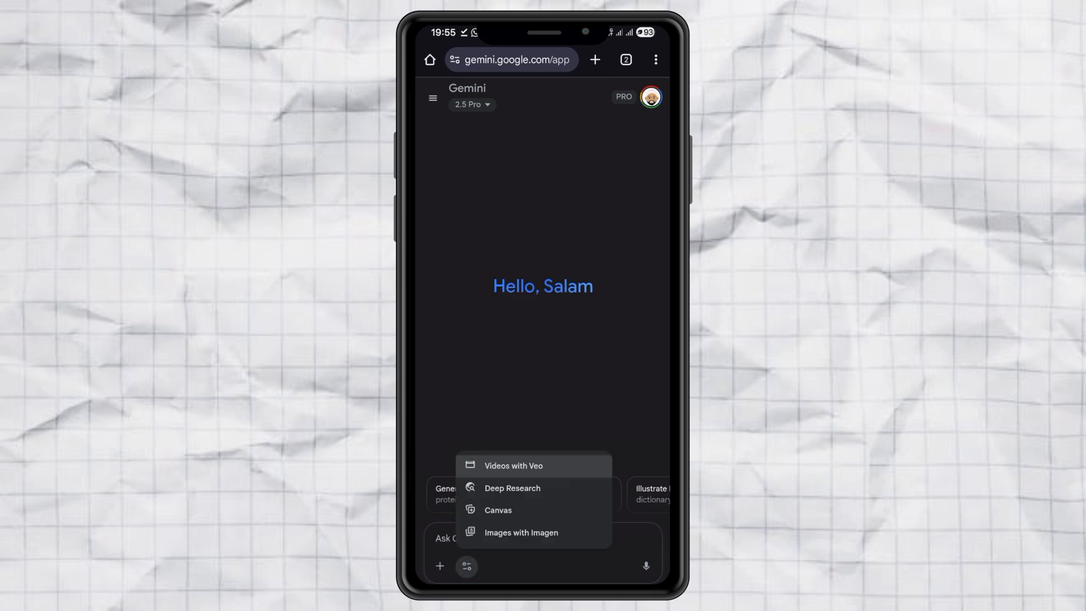
pyautogui.click(514, 465)
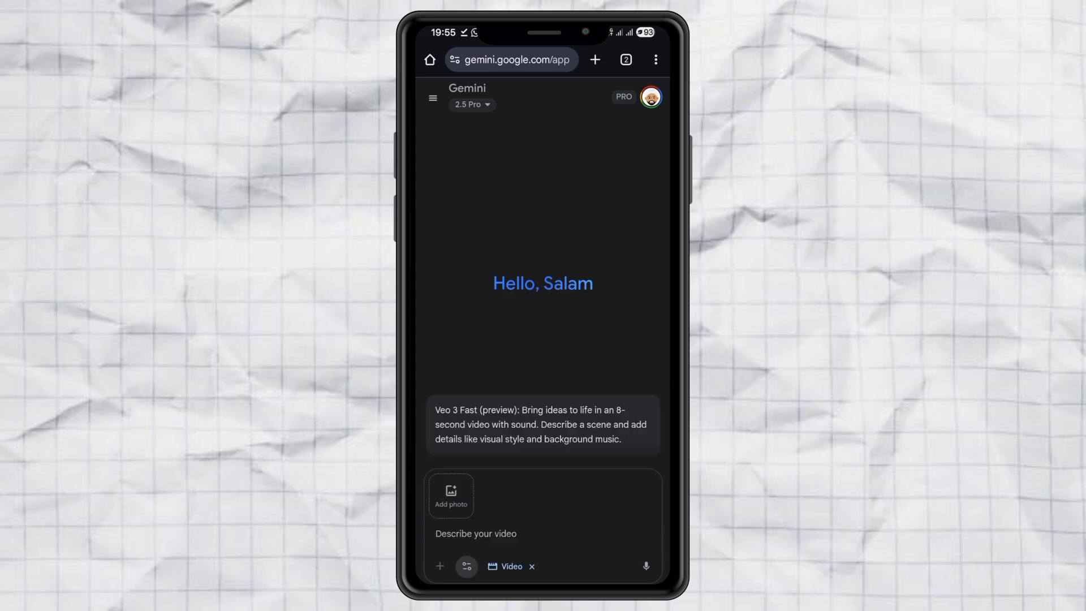
pyautogui.click(543, 533)
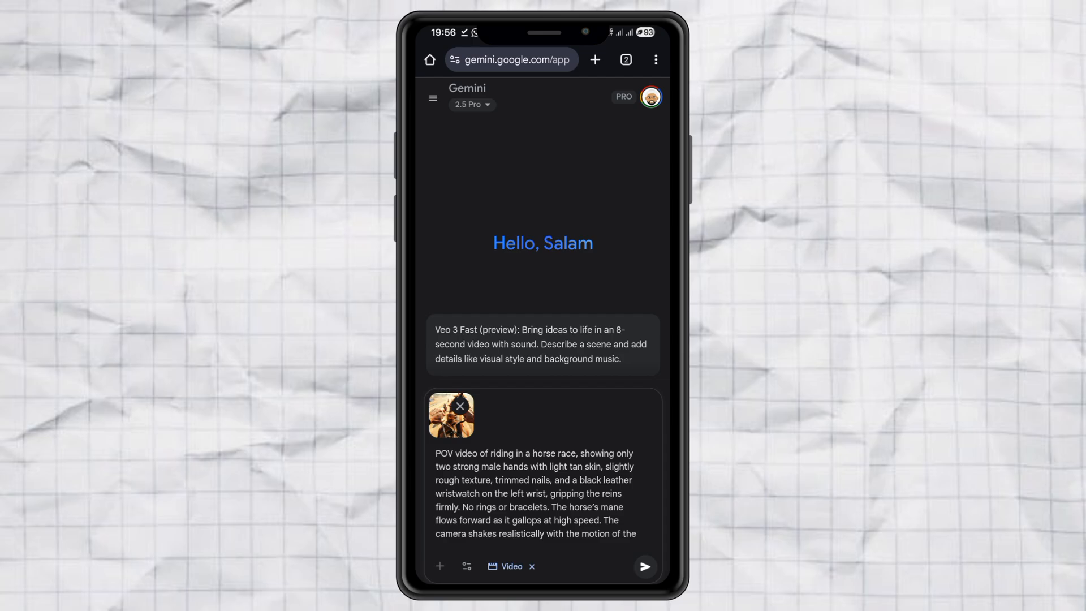
pyautogui.click(644, 565)
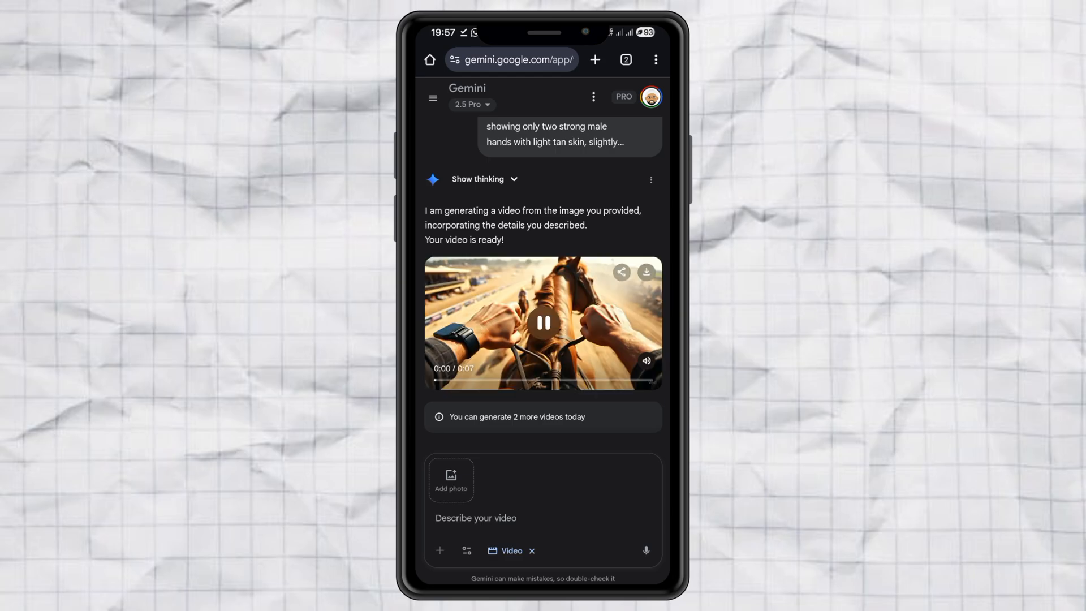
# - Pause the generated horse-race video and download it to the phone
pyautogui.click(543, 322)
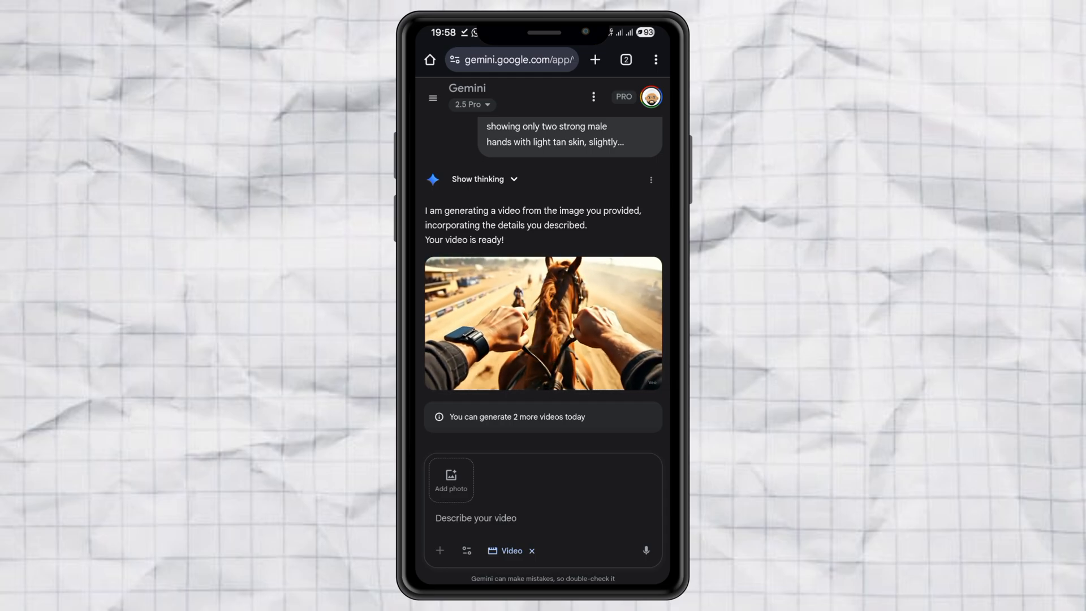
pyautogui.click(543, 323)
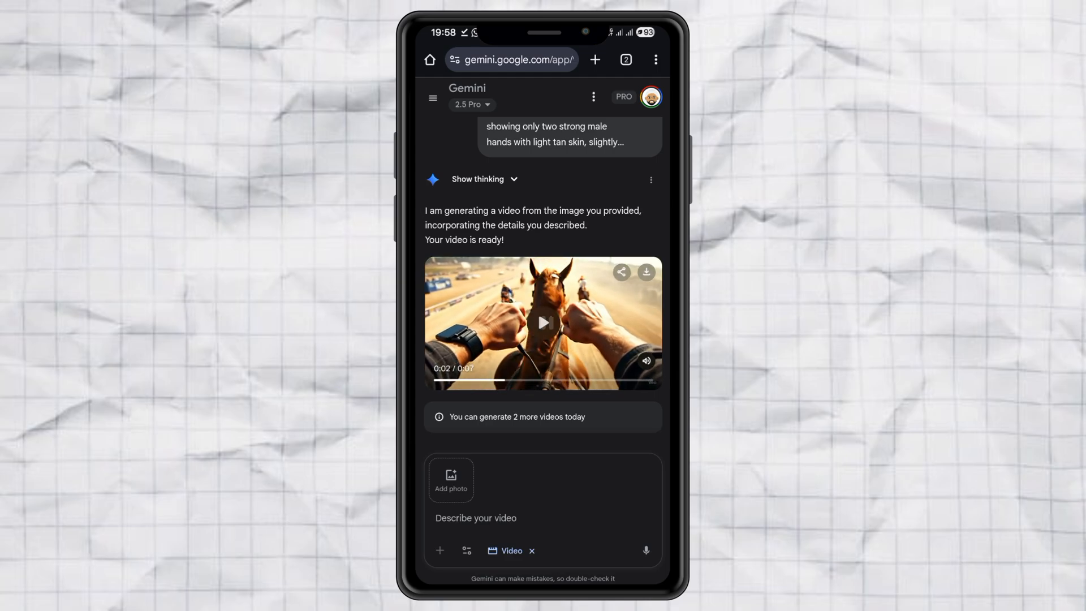
pyautogui.click(544, 323)
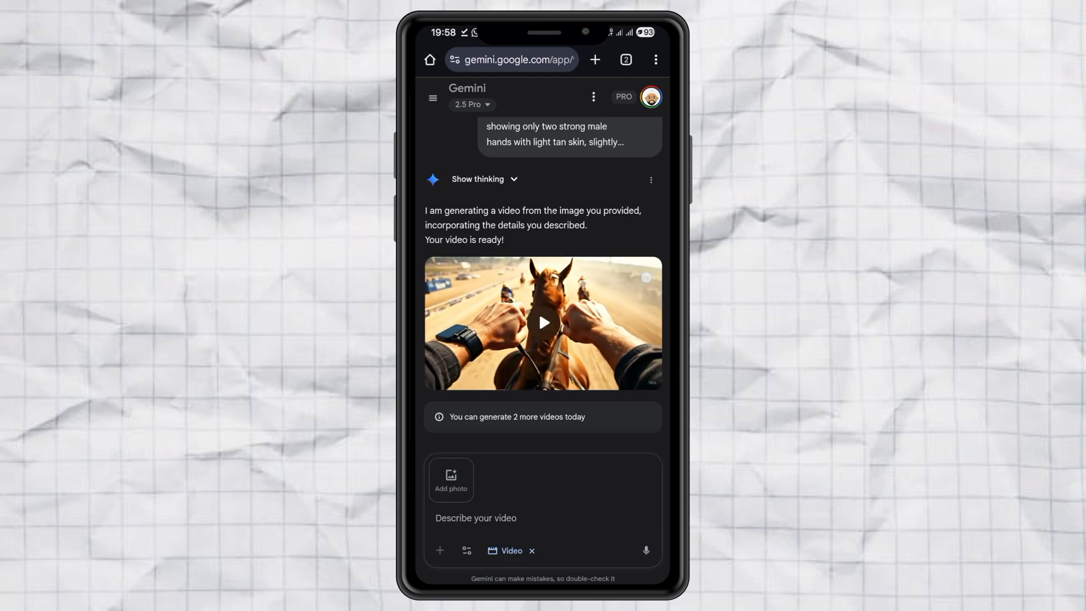
pyautogui.click(644, 272)
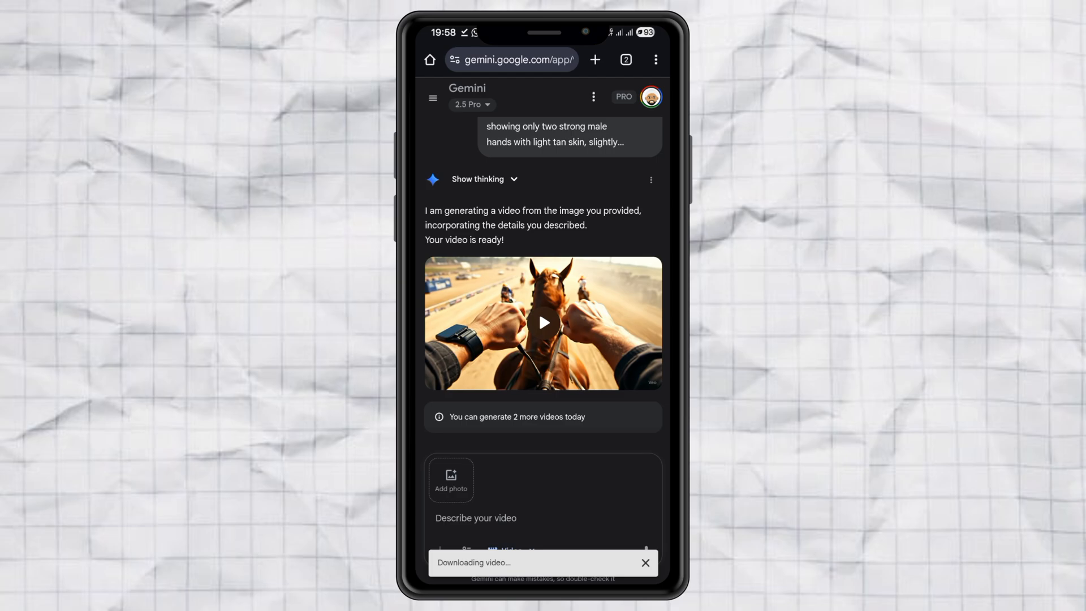
pyautogui.click(544, 322)
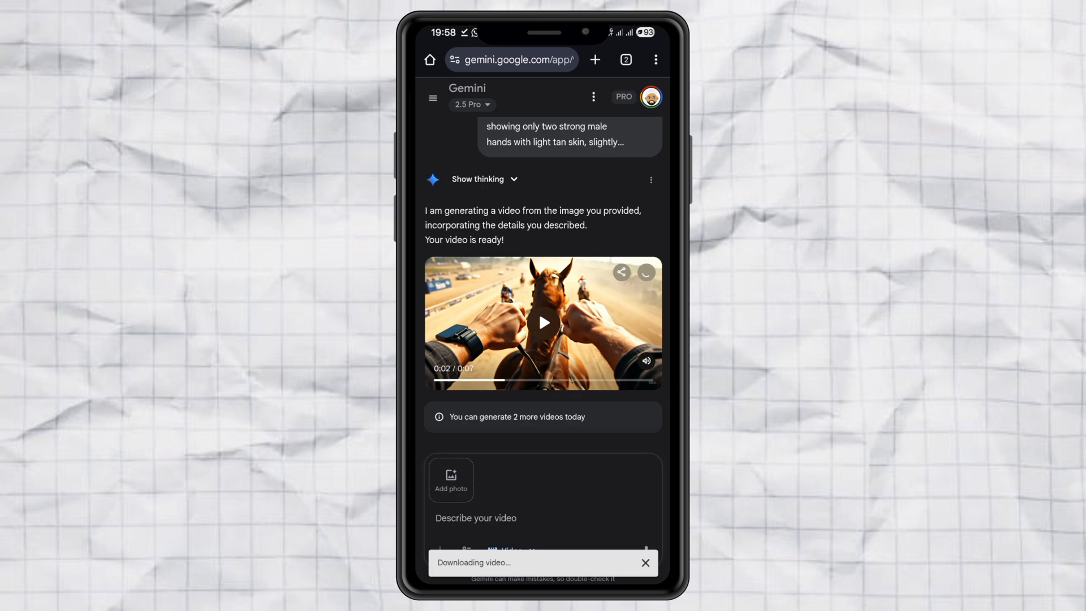